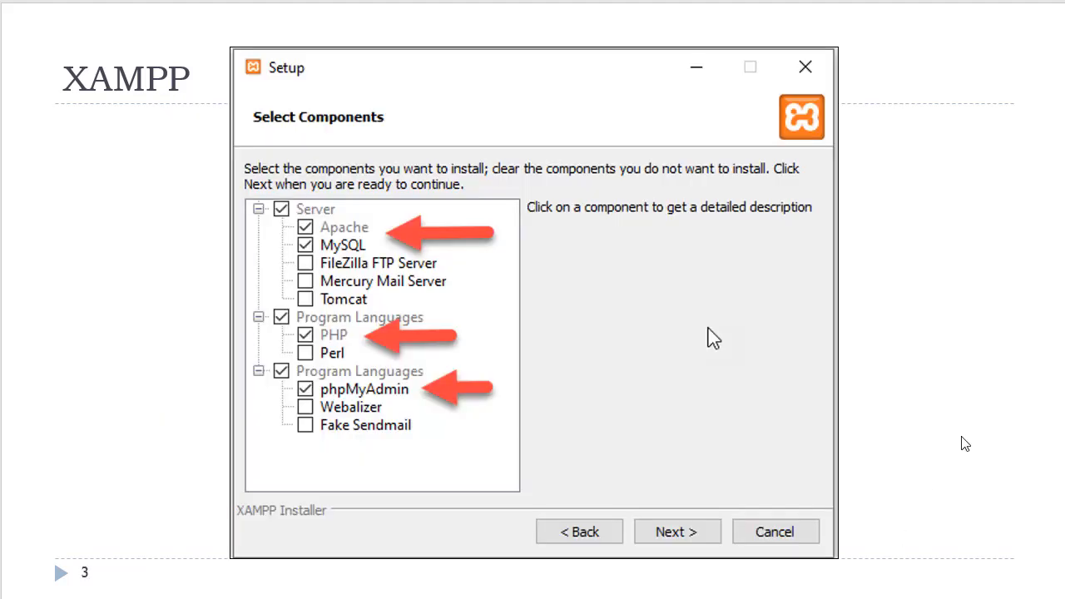
{"action": "mouse_move", "coordinate": [909, 430]}
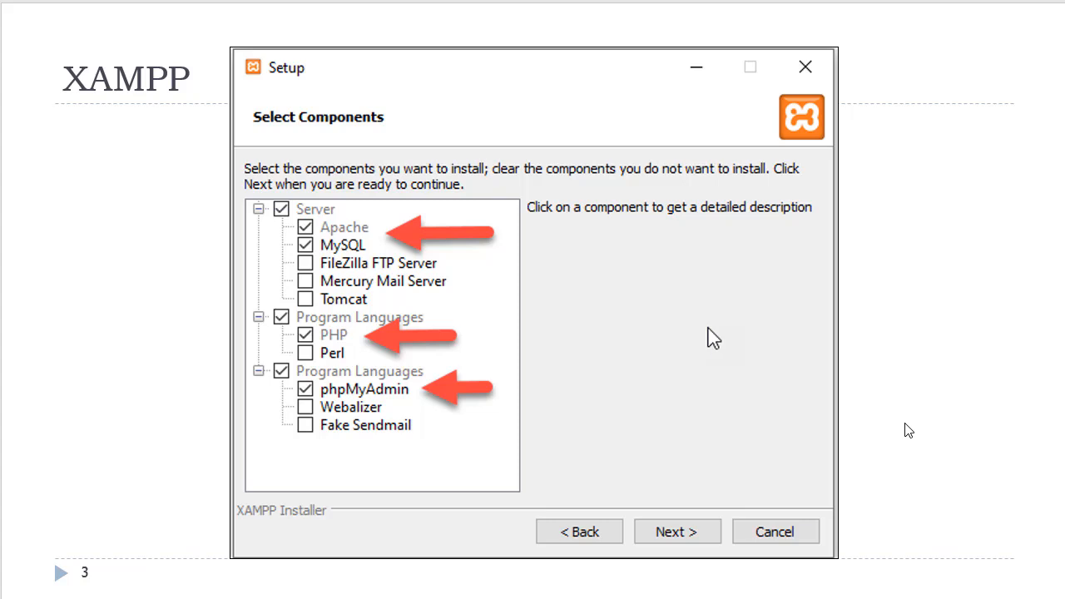